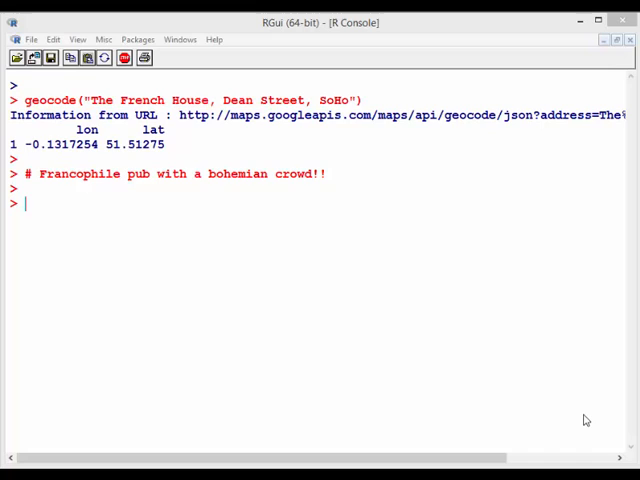
mouse_move(40, 148)
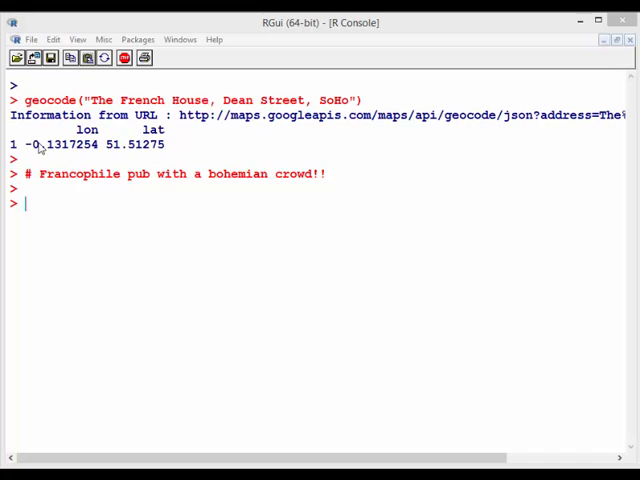
- Highlight the geocoded coordinates -0.1317254 51.51275 in the console output
drag(22, 144, 168, 144)
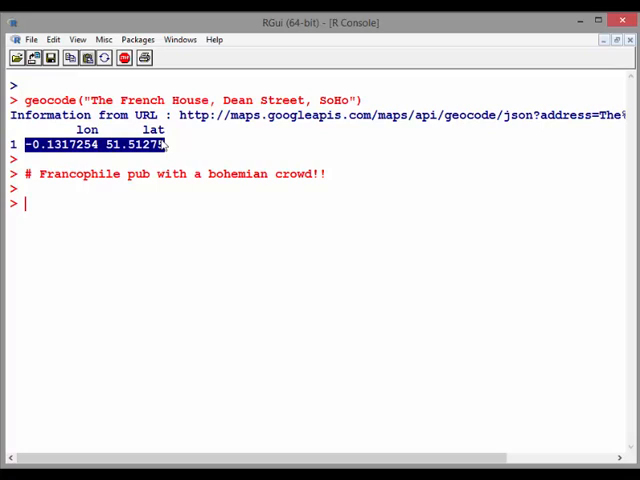
- Assign location <- c(-0.1317254, 51.51275) at the prompt
text(lo)
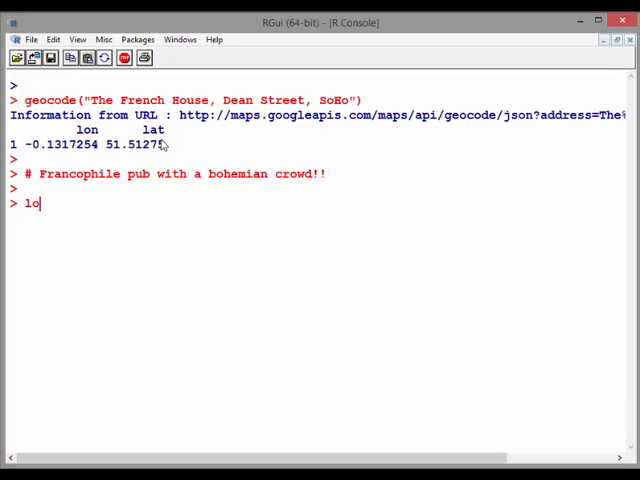
text(cation)
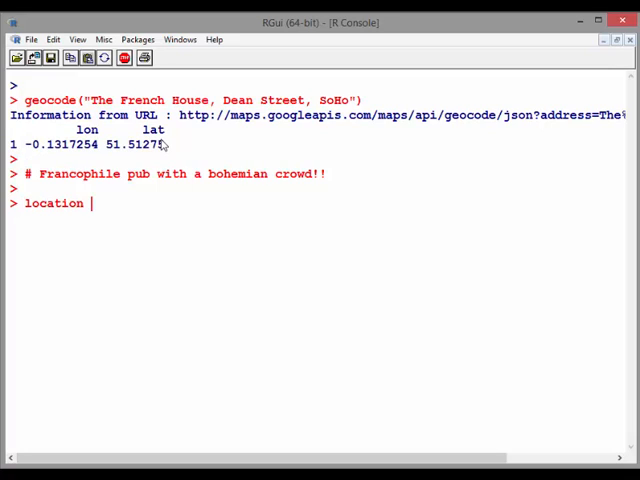
text(<- -0.1317254, 51.51275))
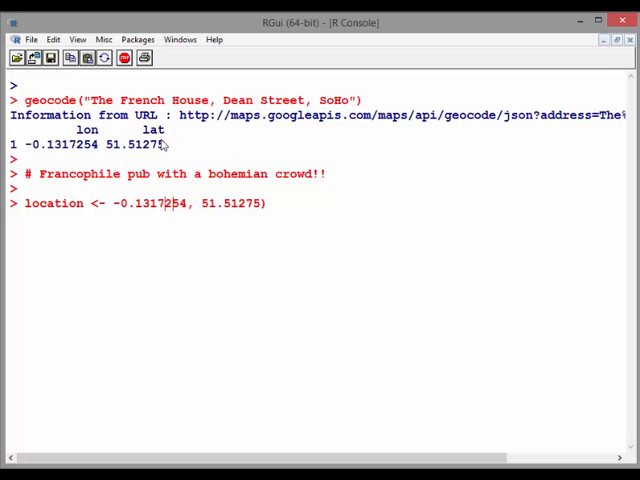
text(c()
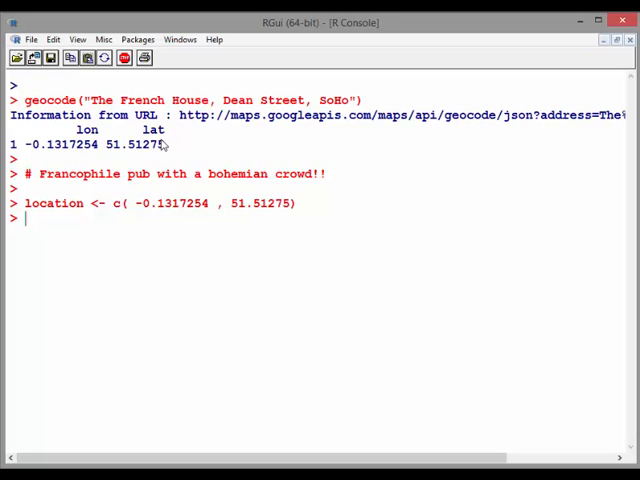
- Begin myFHmap <- get_map(location=location ...) for The French House coordinates
text(m)
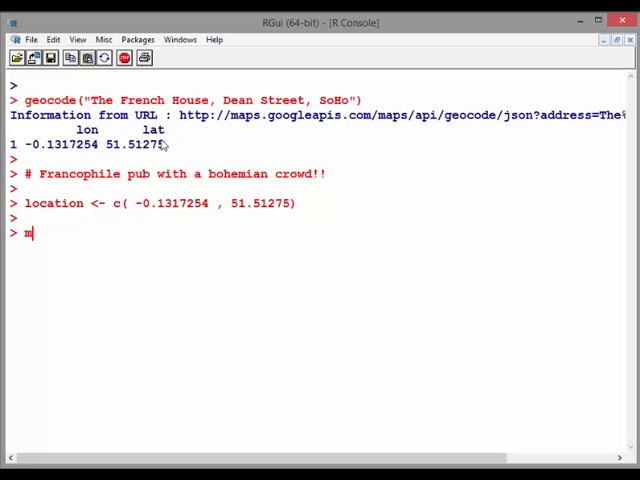
text(yFH)
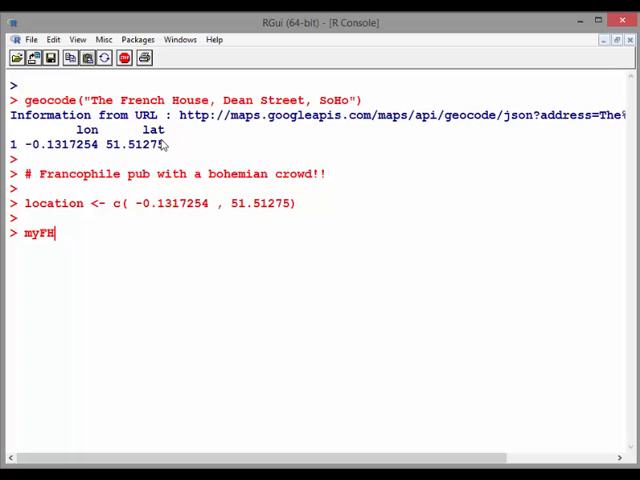
text(map)
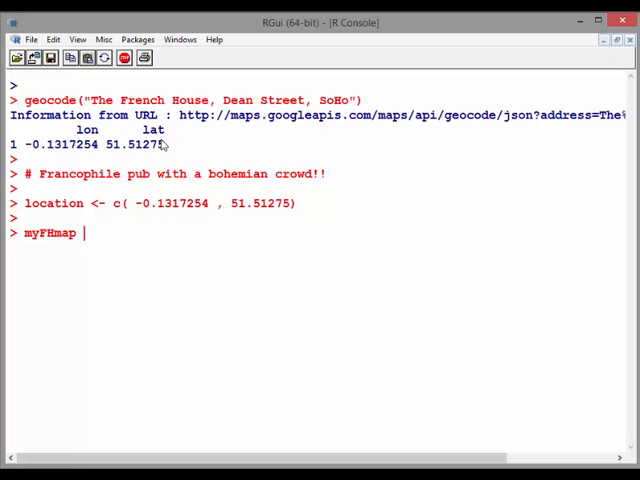
text(<- g)
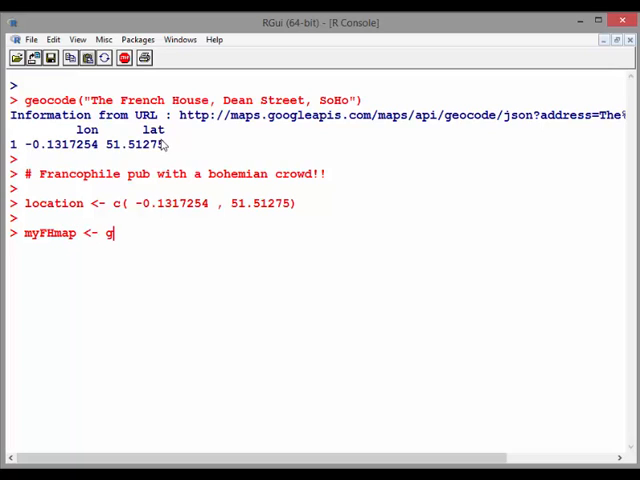
text(et_ma)
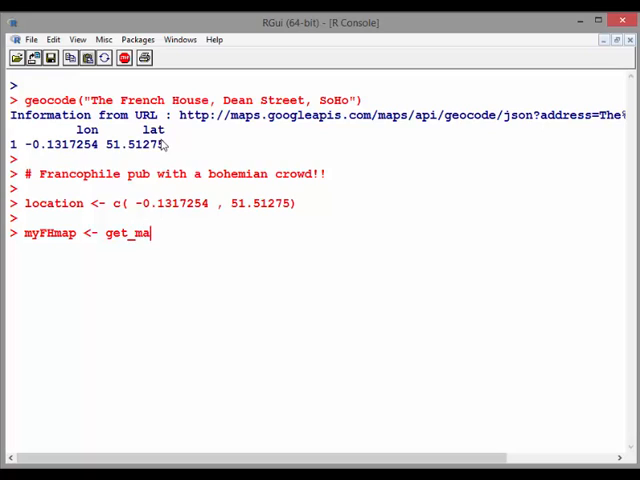
text(()
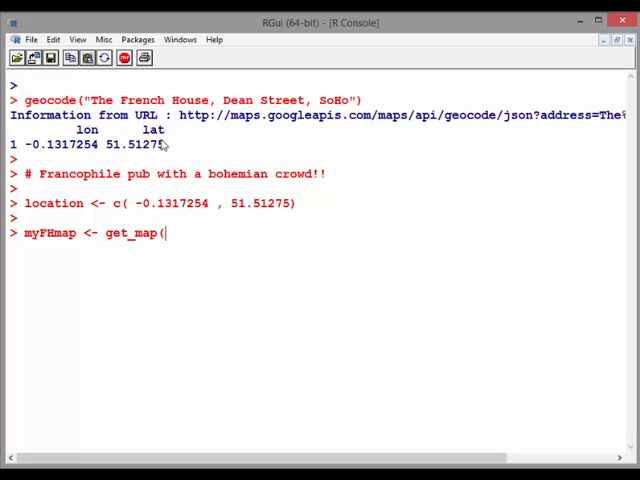
text(locatio)
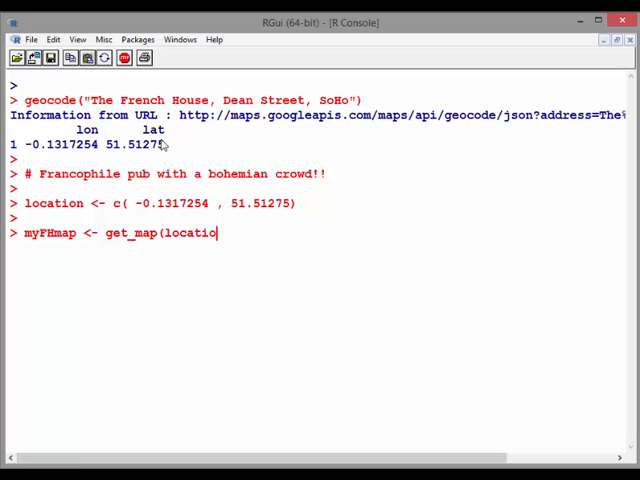
text(n=loca)
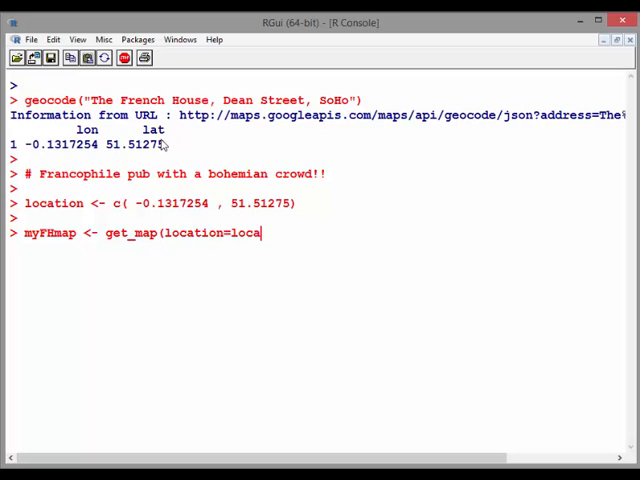
text(tion)
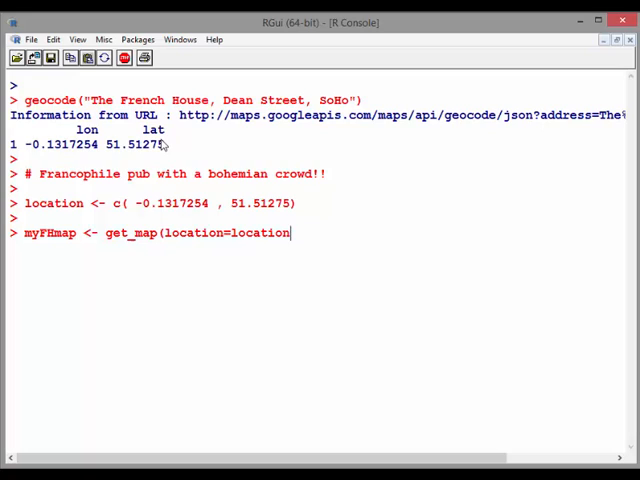
- Complete the call with source="google", zoom=14, maptype="satellite" and run it
text(, source=)
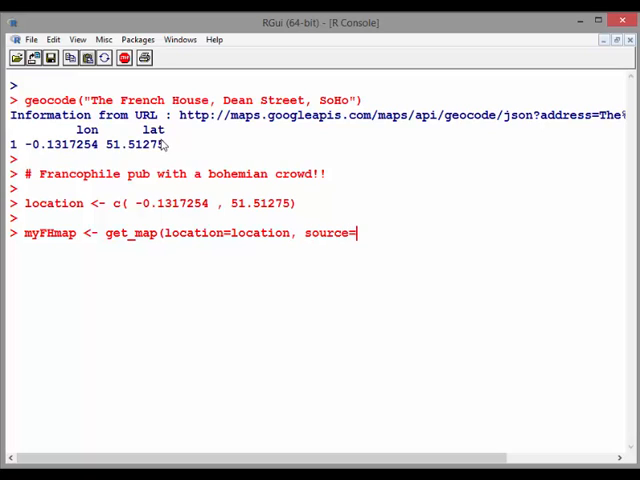
text(")
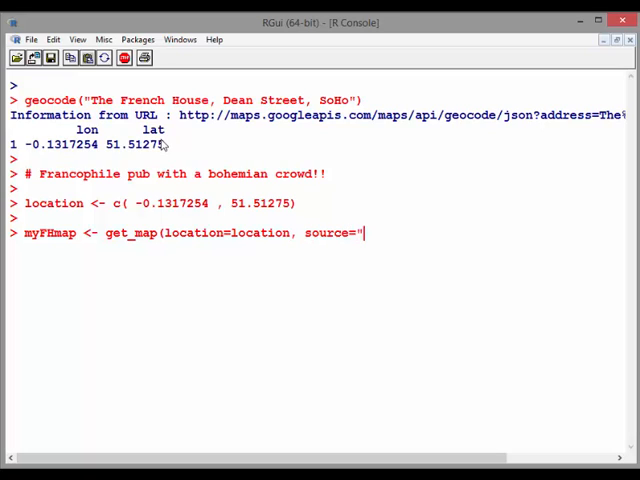
text(goo)
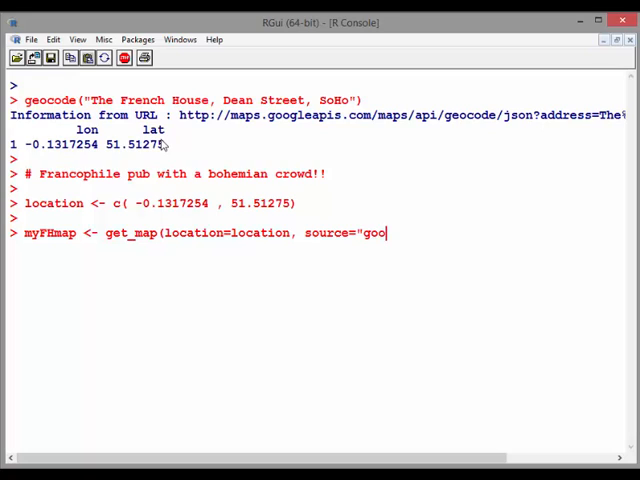
text(gle")
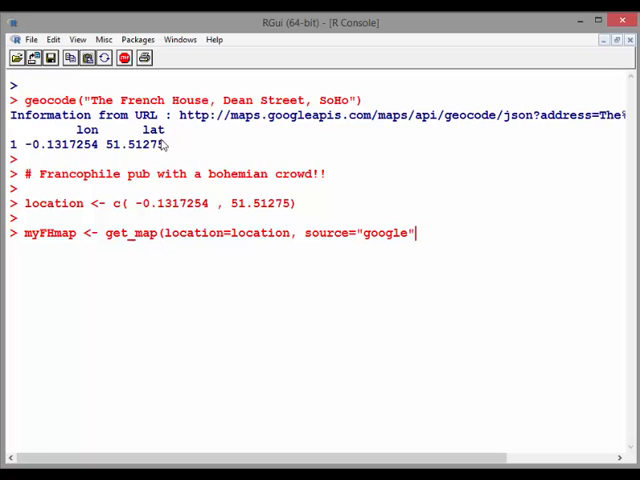
text(,zoom)
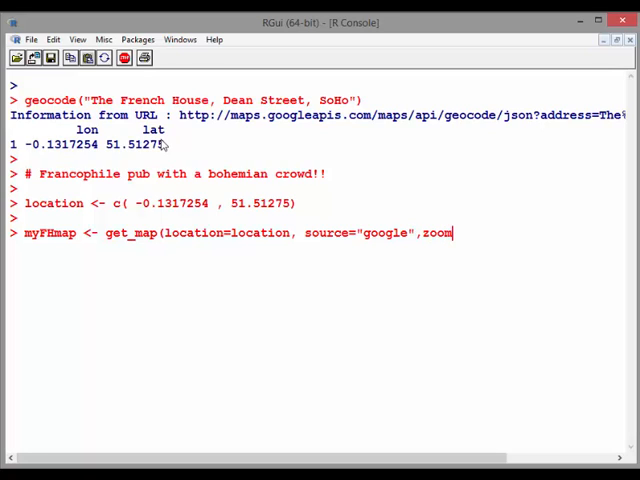
text(=!14)
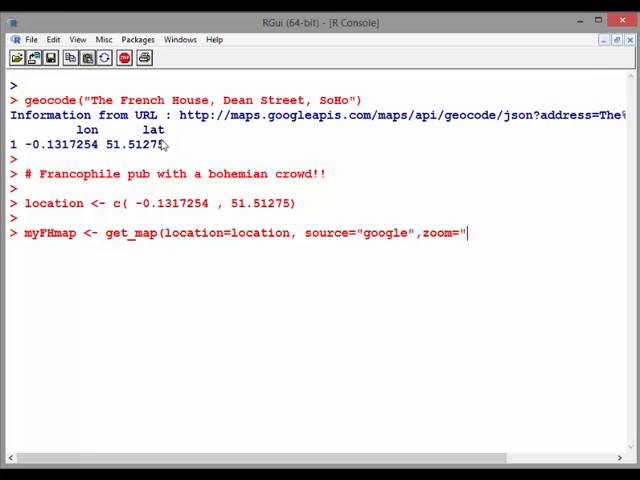
text(14)
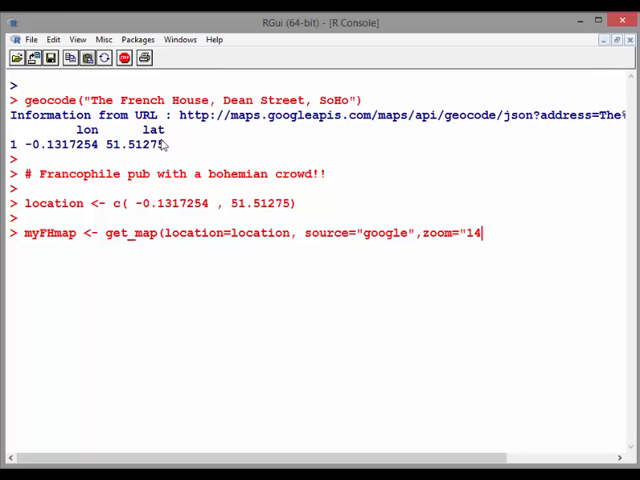
text(")
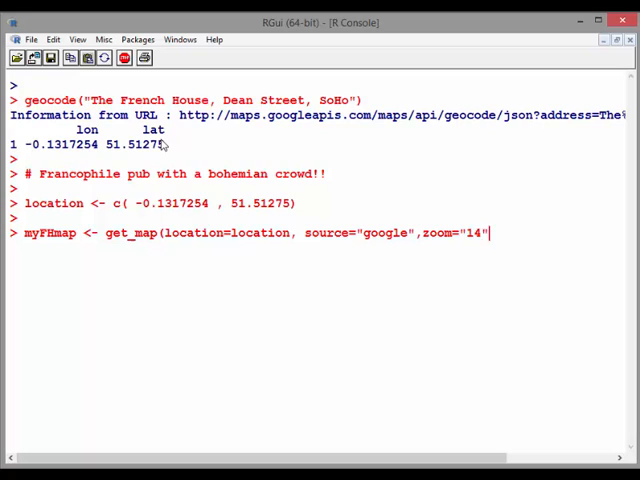
text(,maptype)
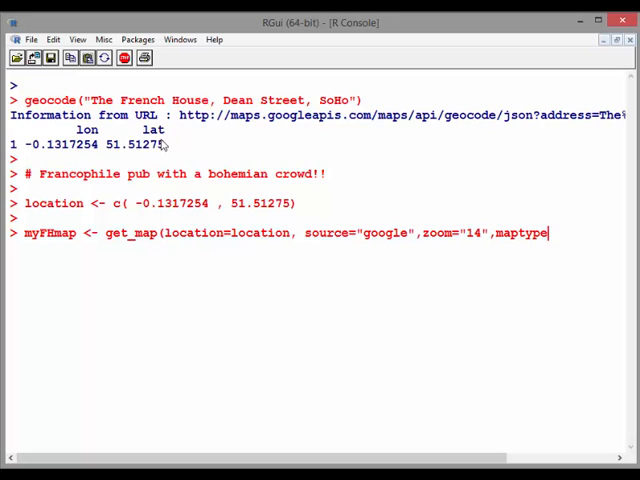
text("satellite)
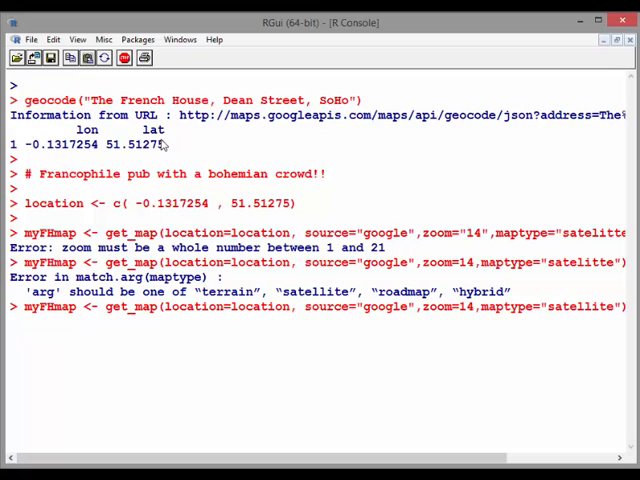
key(Return)
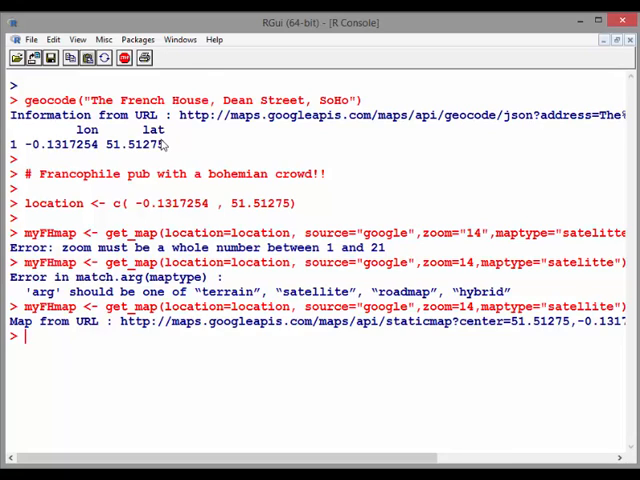
- Run ggmap(myFHmap) to plot the zoom 14 satellite map of Soho
text(g)
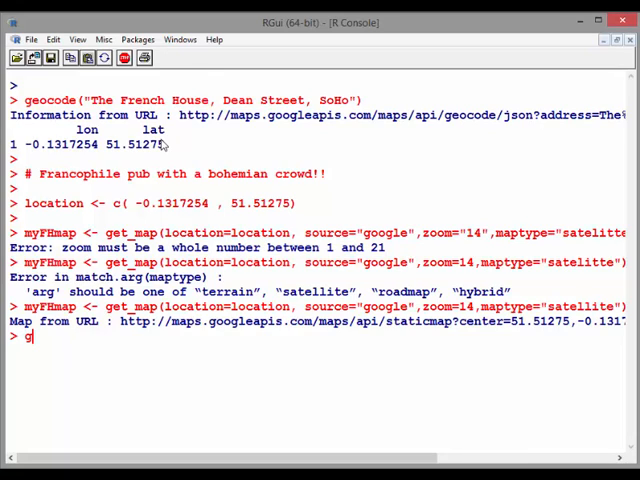
text(gm)
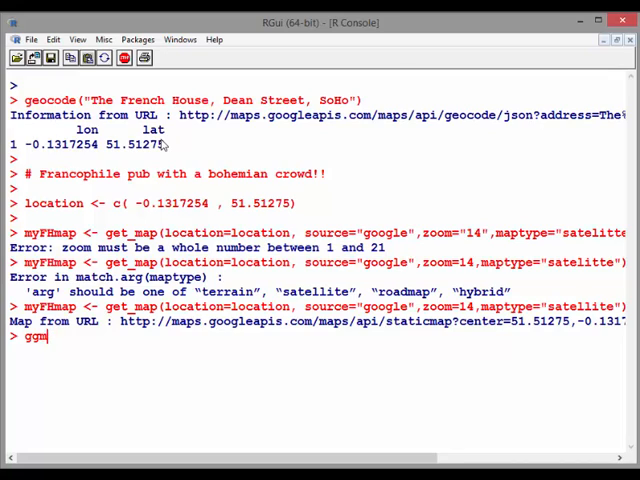
text(map(m)
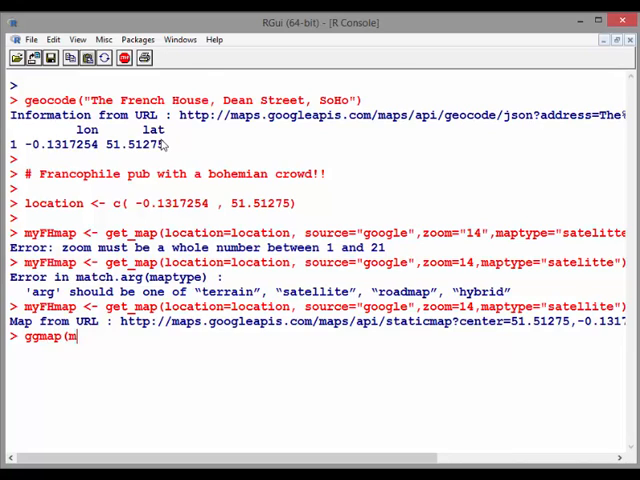
text(yFHmap)
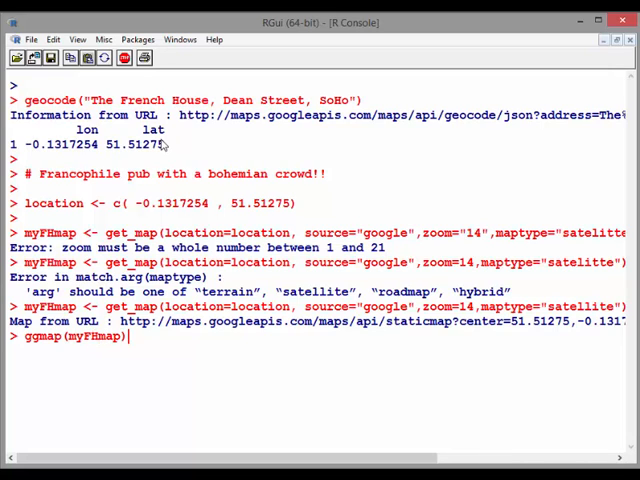
key(Return)
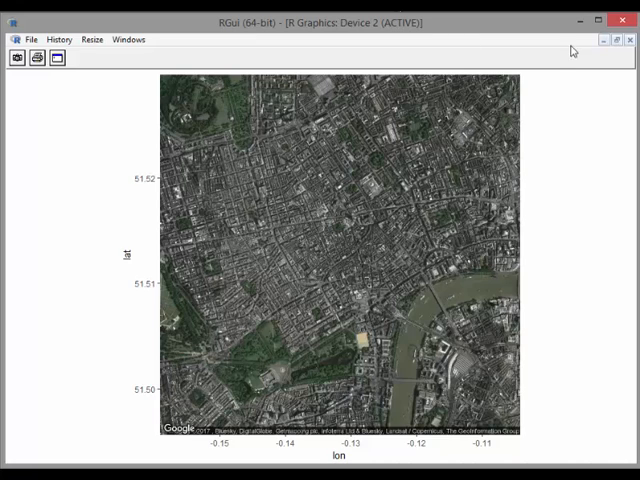
- Cancel quitting R and change the recalled get_map zoom value to 19
click(620, 20)
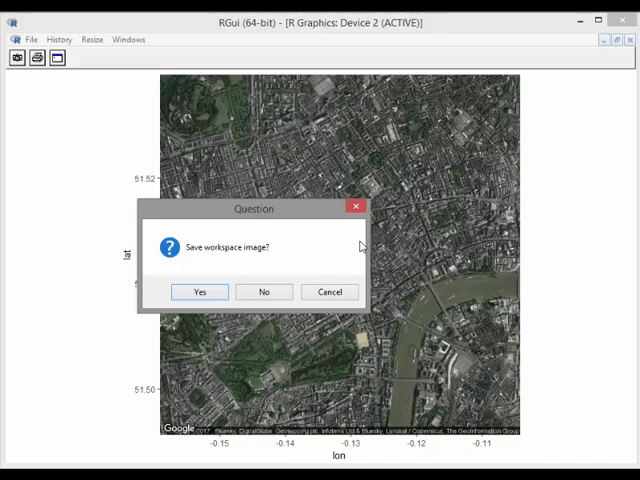
click(264, 292)
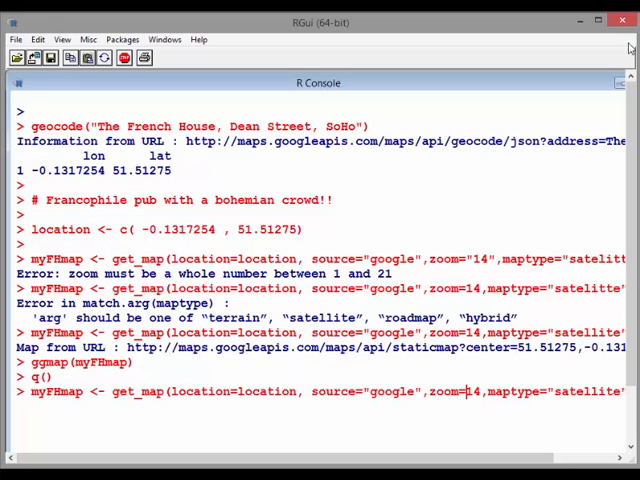
key(BackSpace)
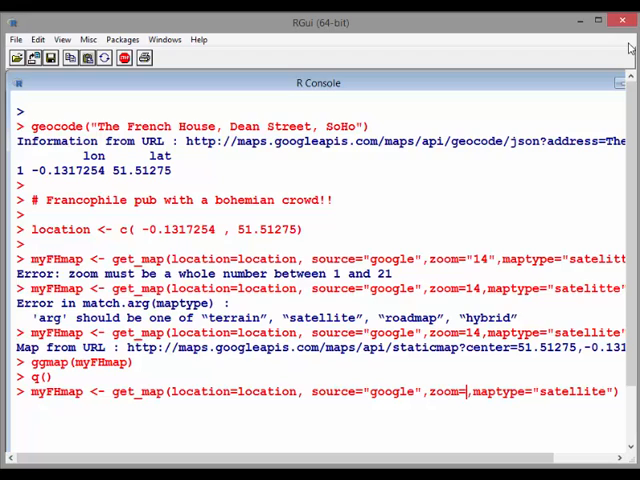
text(19)
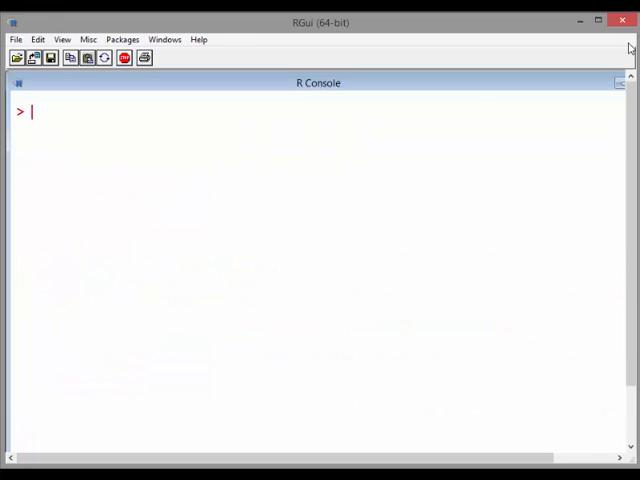
- Fetch the Google satellite map at zoom 19 into myFHmap and plot it with ggmap
text(myFHmap <- get_map(location=location, source="google",zoom=19,maptype="satellite")
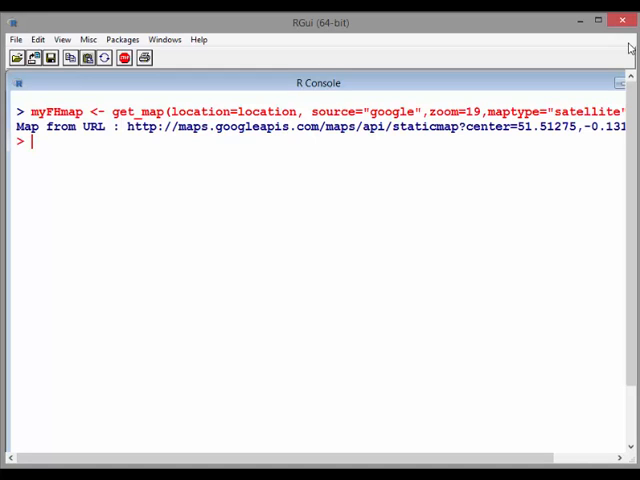
text(ggmap()
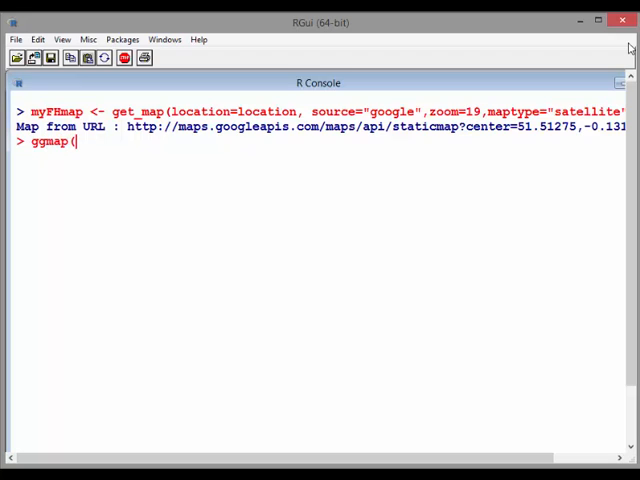
text(myFH)
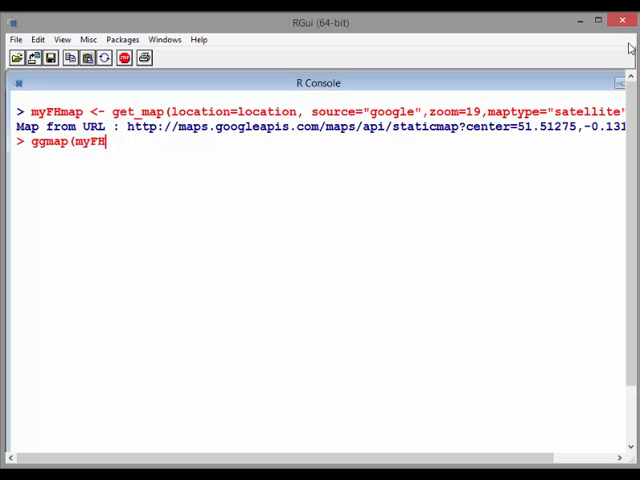
text(map))
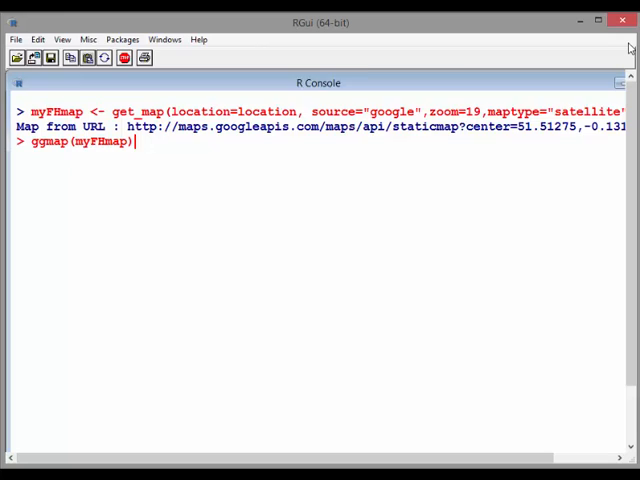
key(Return)
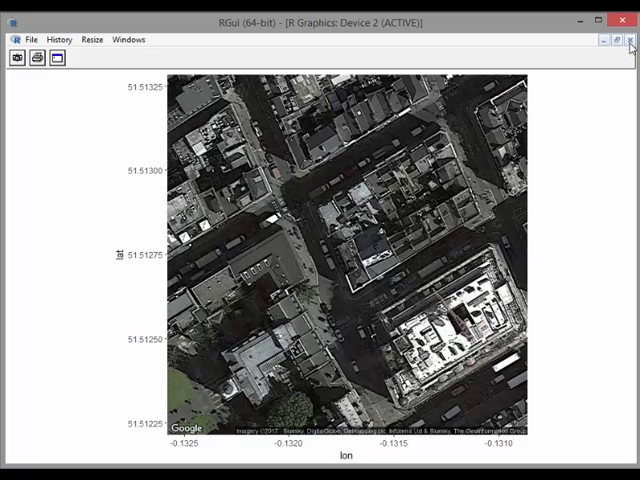
mouse_move(602, 48)
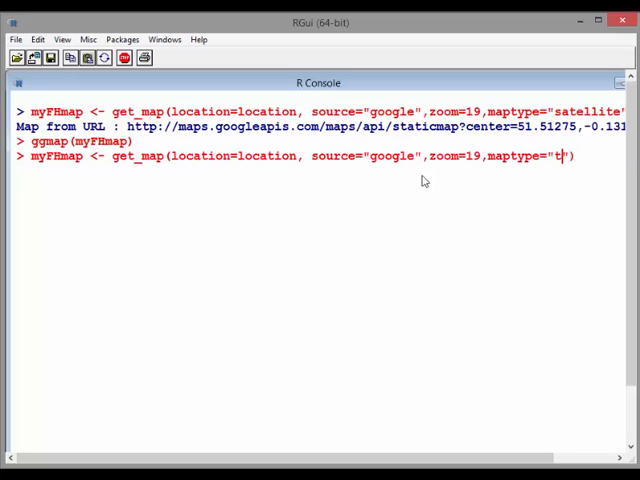
- Rerun get_map with maptype="terrain" at zoom 19 into myFHmap
text(errain)
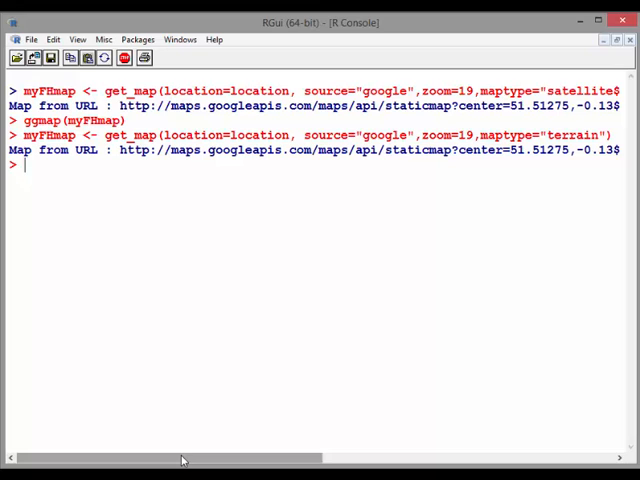
- Start a ggmap(myFHmap) call for the terrain map
text(gg)
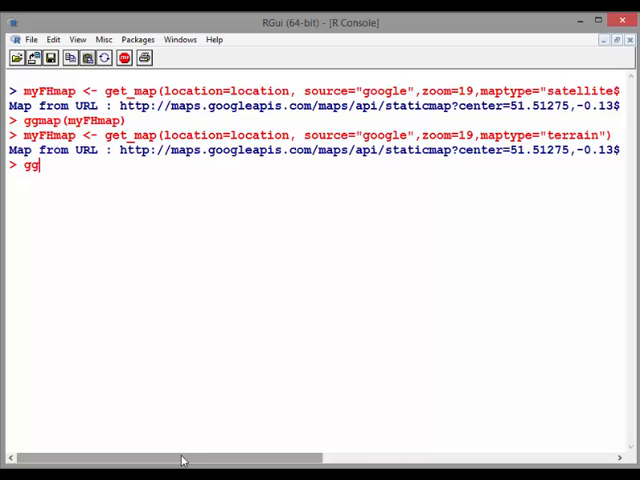
text(map)
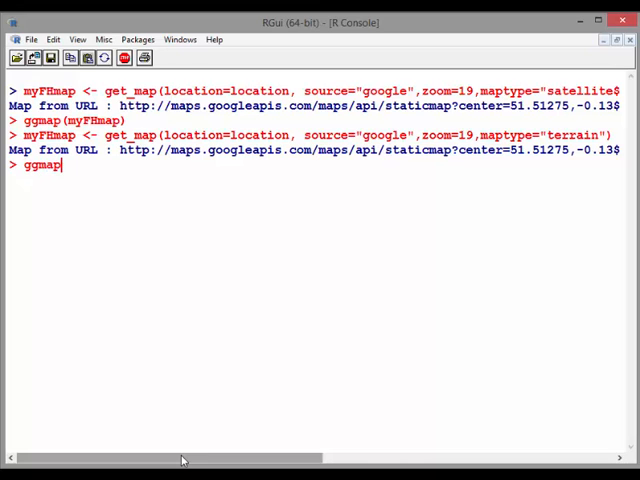
text((myF)
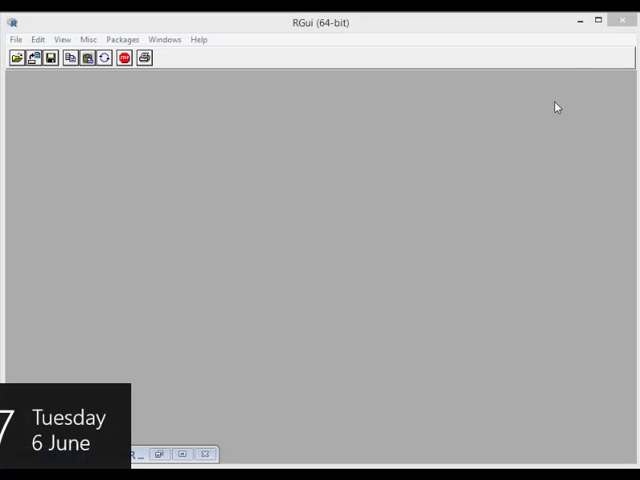
mouse_move(398, 128)
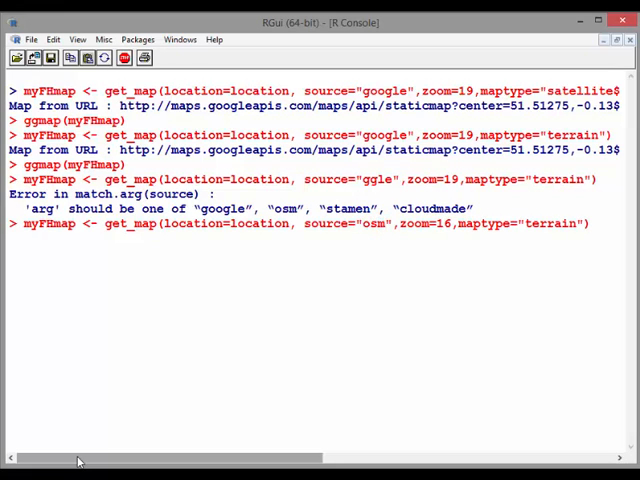
- Run get_map with source="osm", zoom=16, maptype="terrain", which fails to grab the map
key(Return)
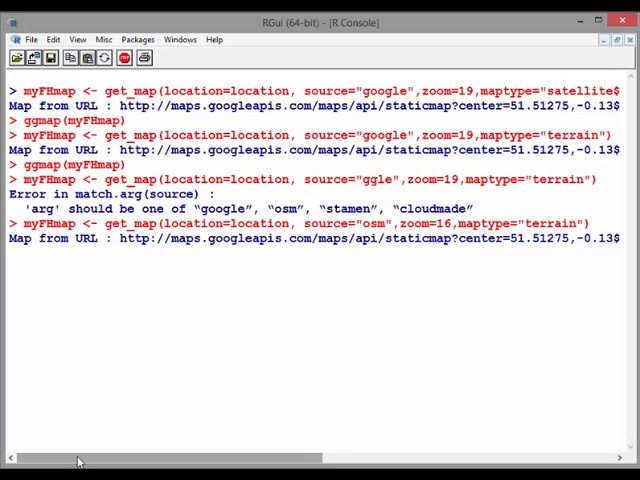
key(Return)
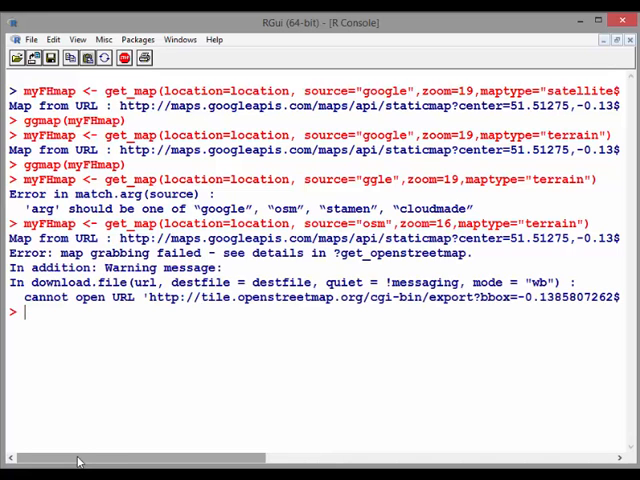